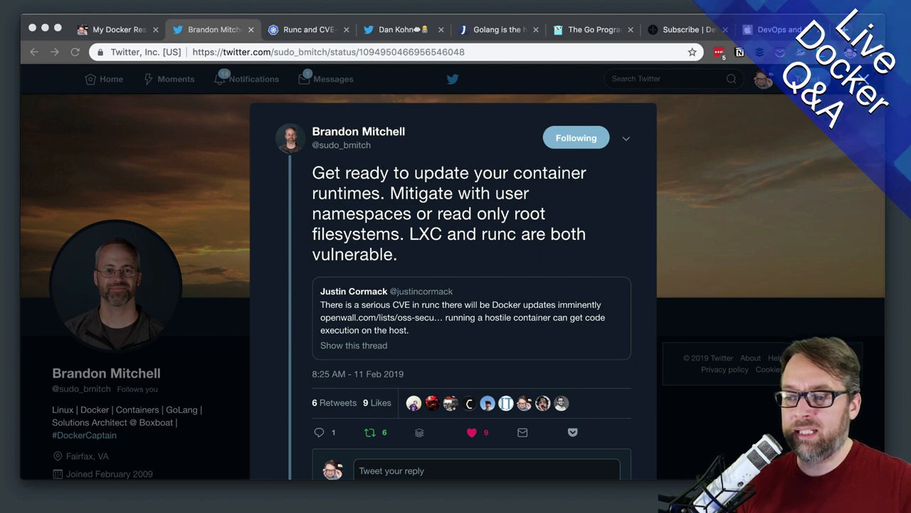
{"action": "mouse_move", "coordinate": [615, 284]}
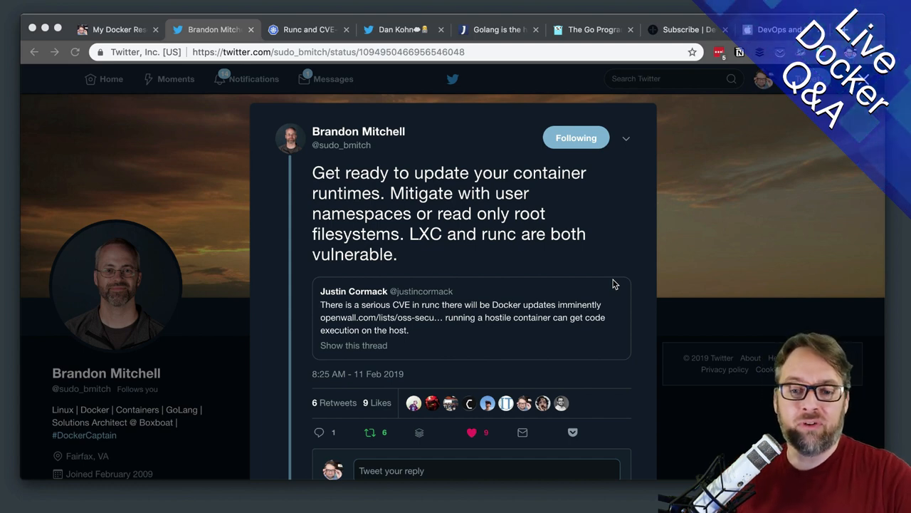
{"action": "mouse_move", "coordinate": [603, 266]}
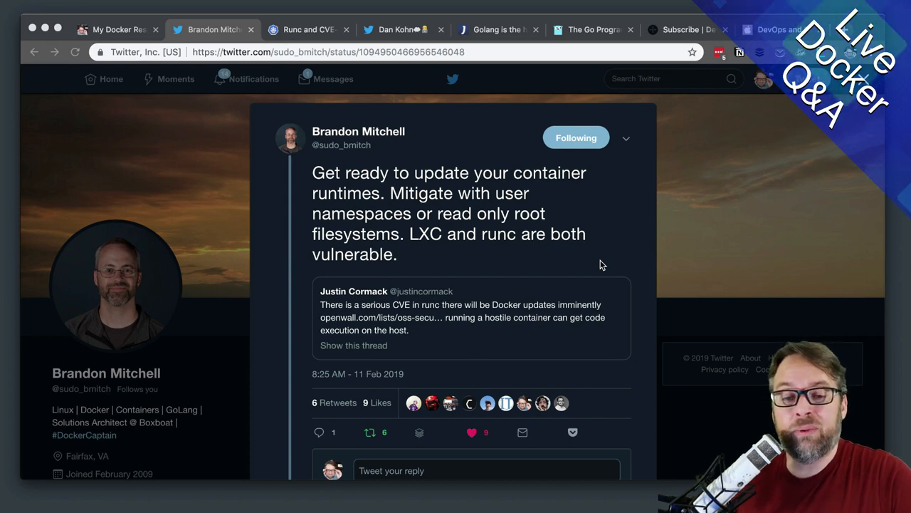
{"action": "mouse_move", "coordinate": [498, 282]}
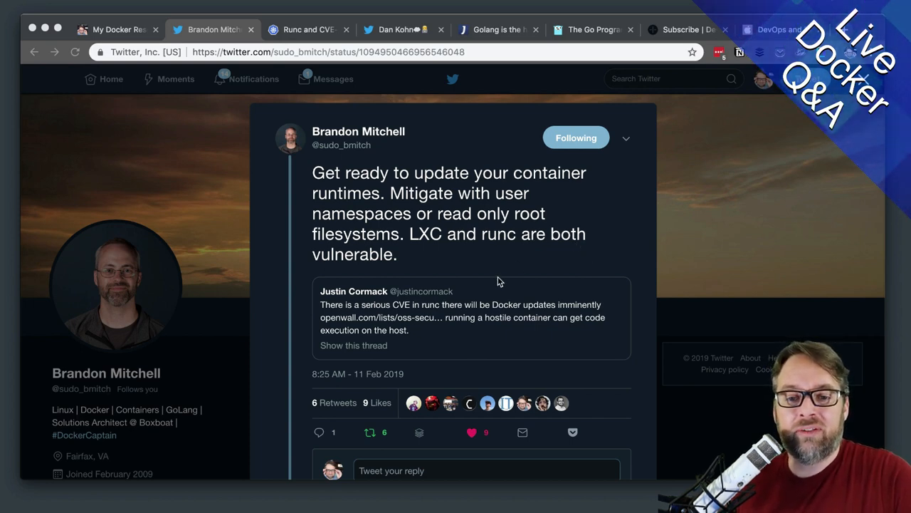
{"action": "mouse_move", "coordinate": [469, 326]}
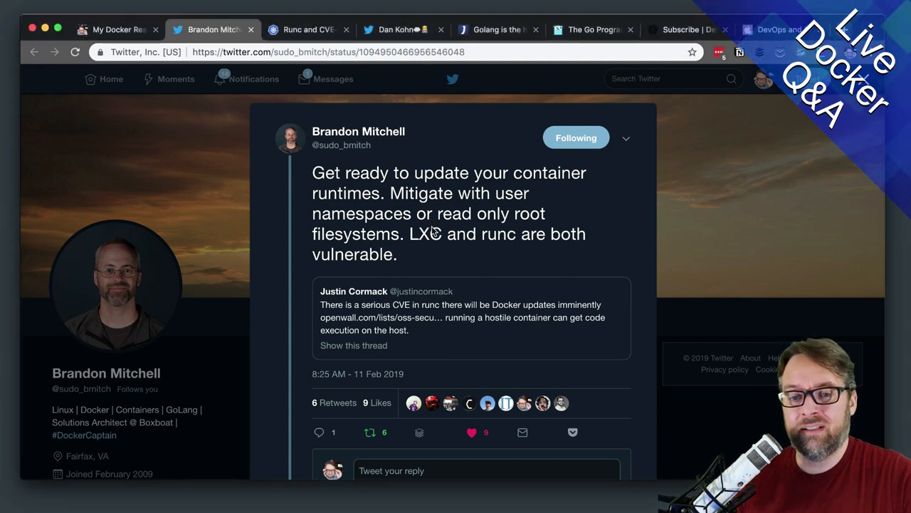
{"action": "mouse_move", "coordinate": [456, 267]}
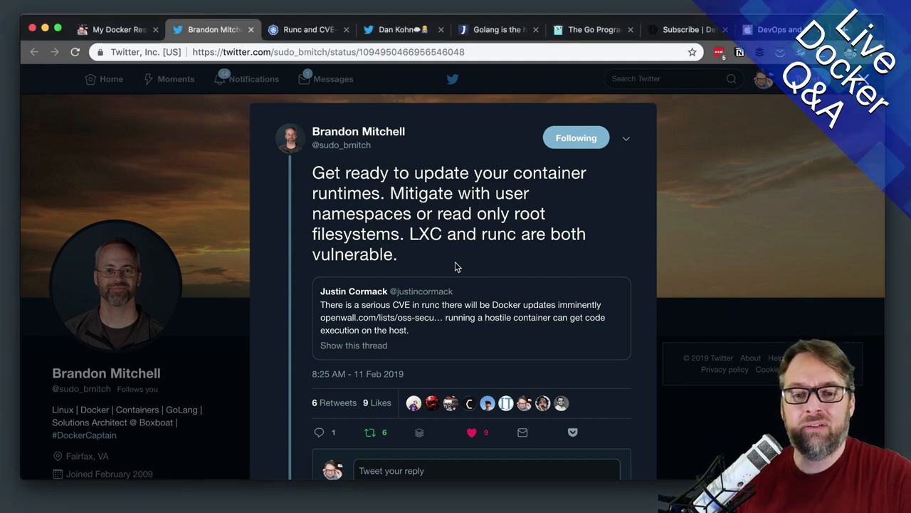
{"action": "mouse_move", "coordinate": [456, 318]}
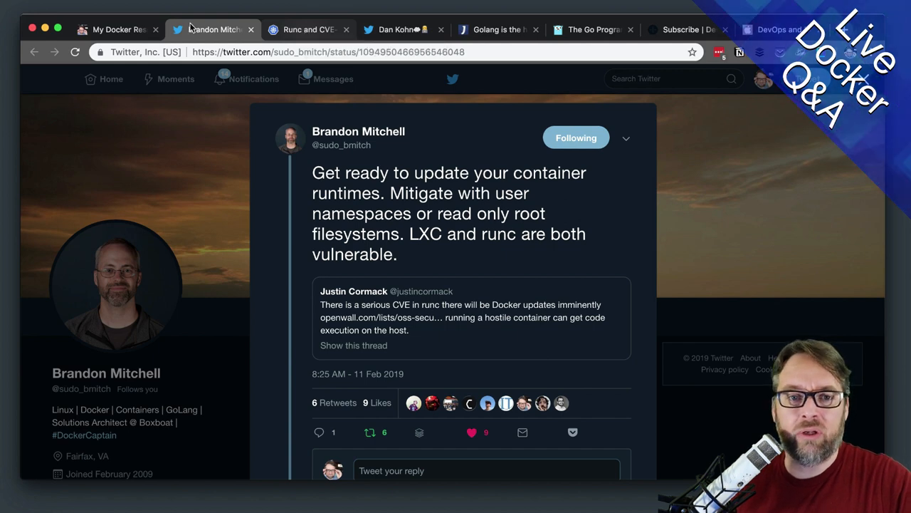
- Scroll to the post's Docker section and highlight the Docker for Mac/Windows upgrade-to-18.09.2 advice
{"action": "left_click", "coordinate": [306, 29]}
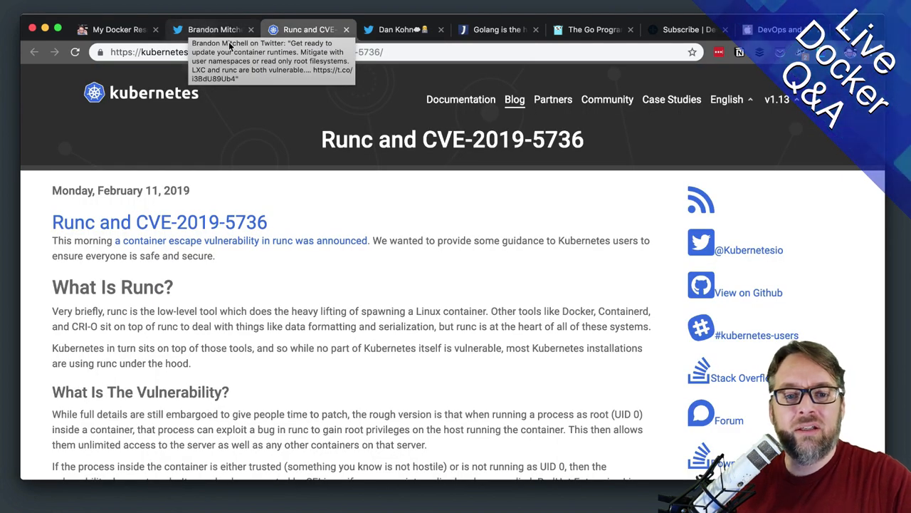
{"action": "scroll", "scroll_direction": "down", "scroll_amount": 3}
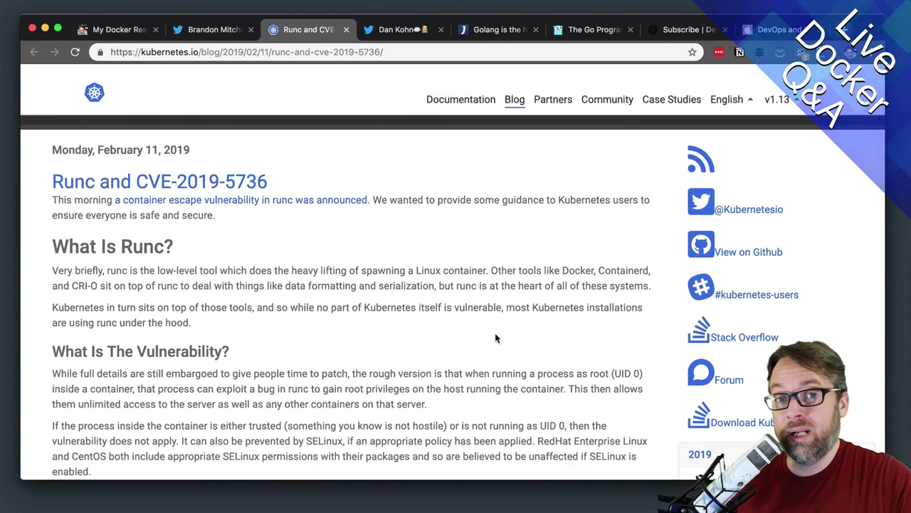
{"action": "scroll", "scroll_direction": "down", "scroll_amount": 3}
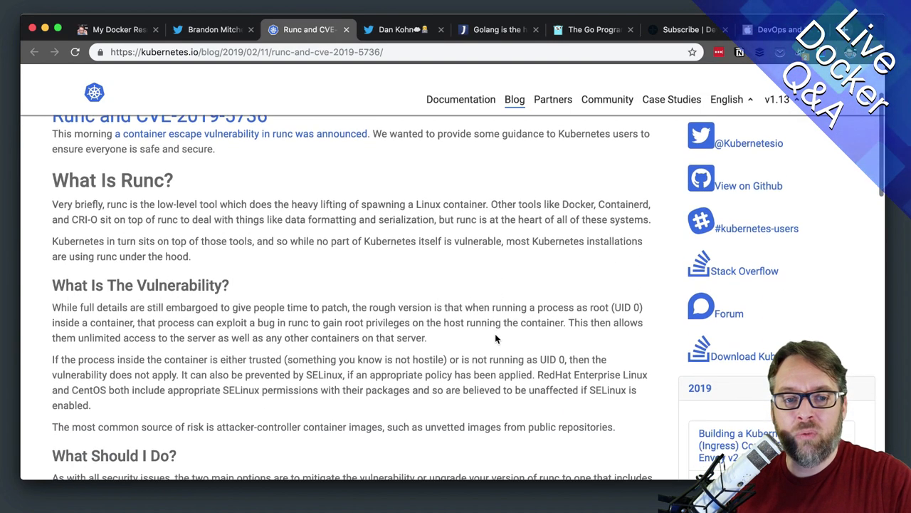
{"action": "scroll", "scroll_direction": "down", "scroll_amount": 3}
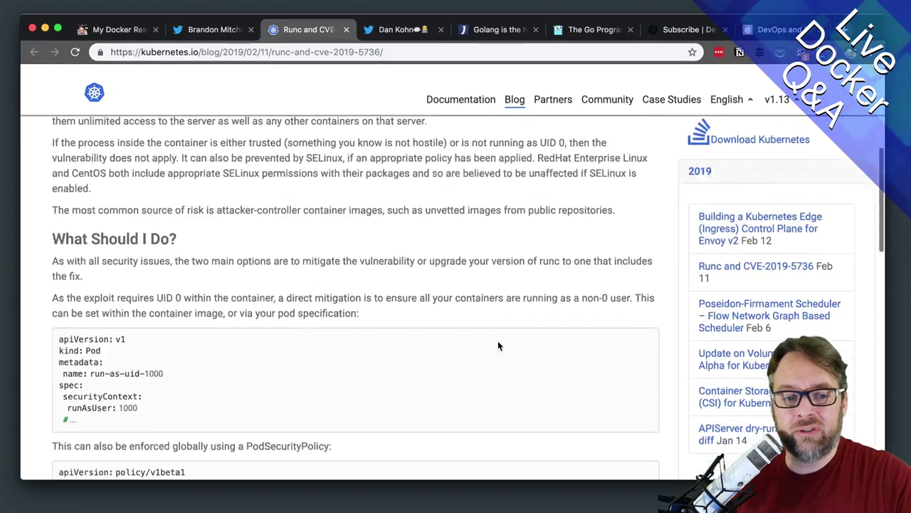
{"action": "scroll", "scroll_direction": "down", "scroll_amount": 3}
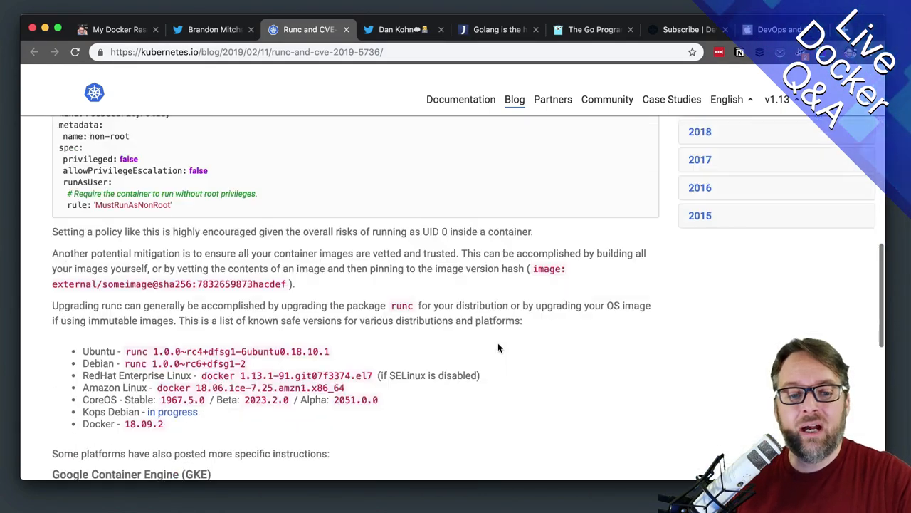
{"action": "scroll", "scroll_direction": "down", "scroll_amount": 3}
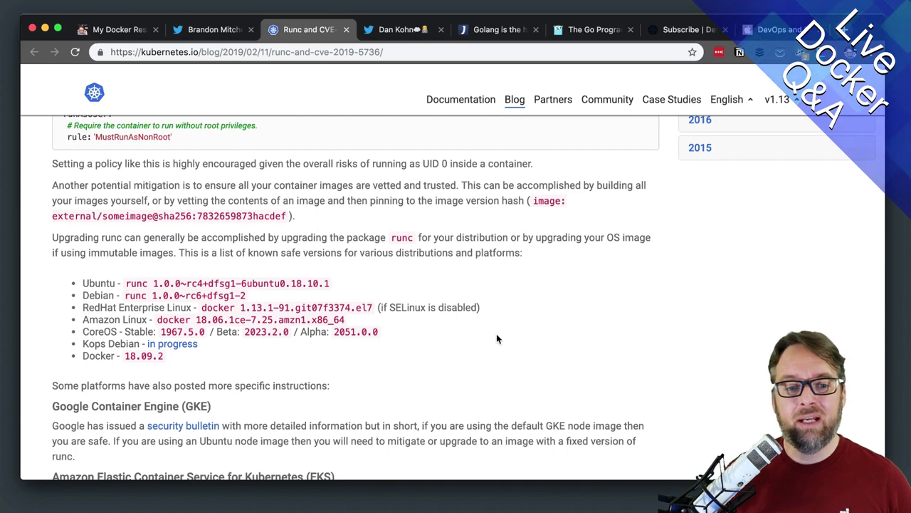
{"action": "scroll", "scroll_direction": "down", "scroll_amount": 3}
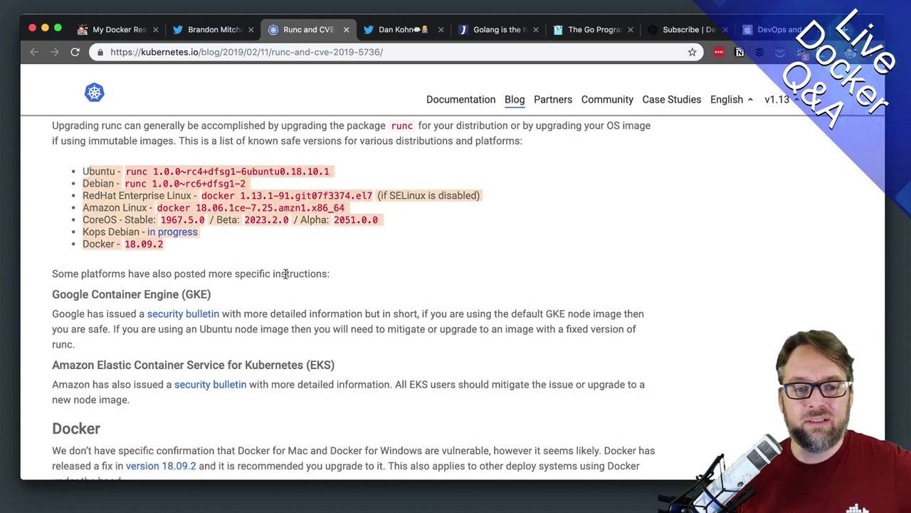
{"action": "scroll", "scroll_direction": "down", "scroll_amount": 3}
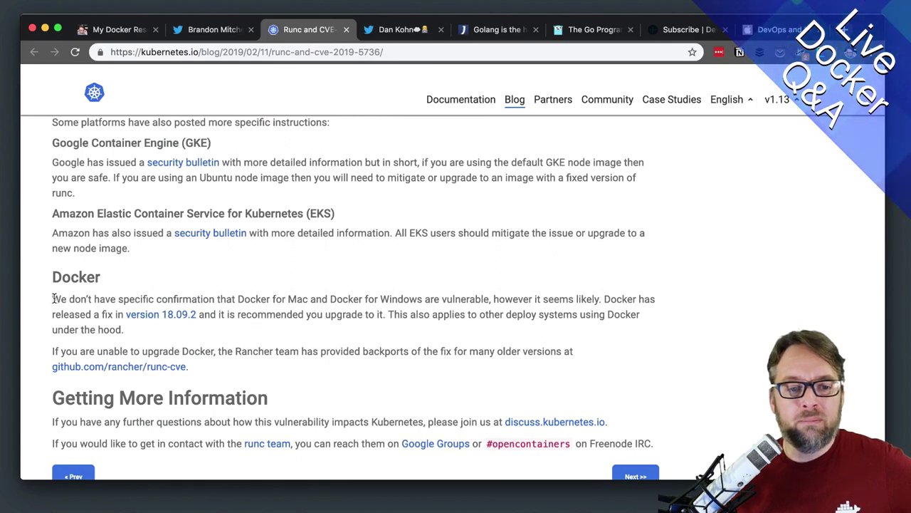
{"action": "left_click_drag", "start_coordinate": [52, 298], "coordinate": [378, 298]}
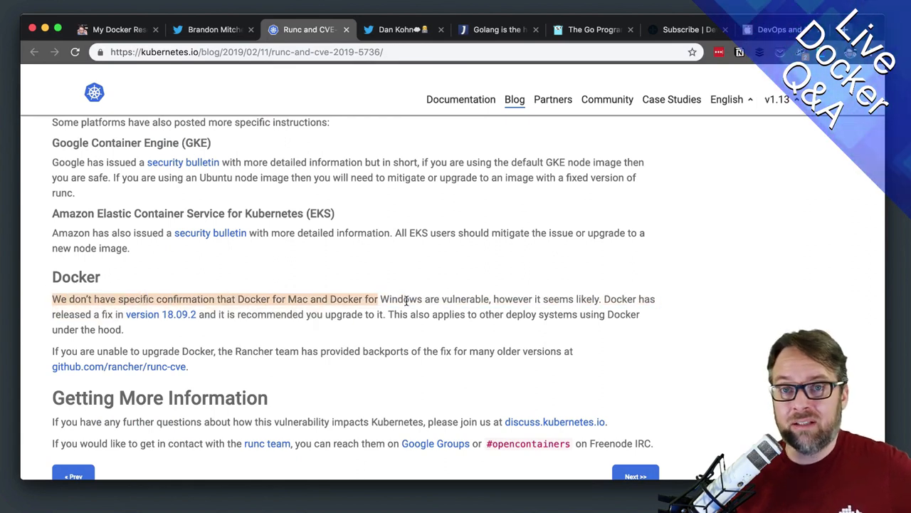
{"action": "left_click_drag", "start_coordinate": [379, 298], "coordinate": [429, 314]}
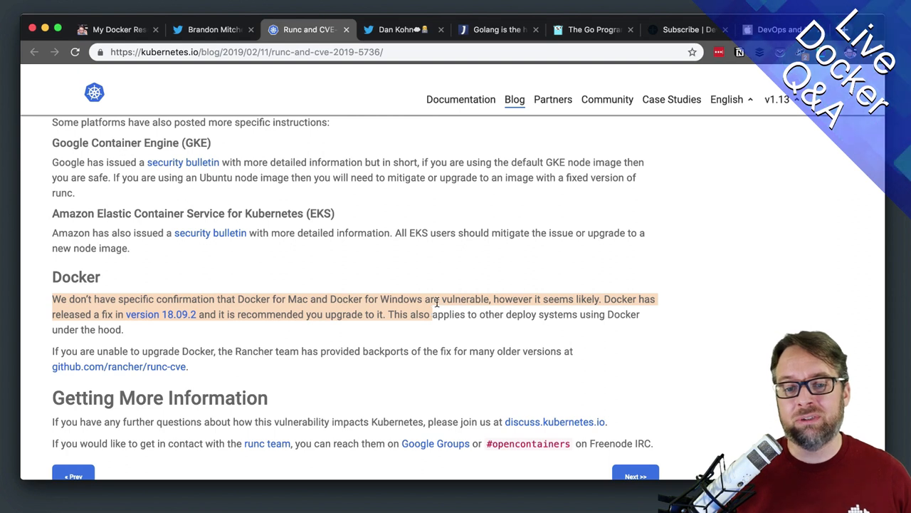
{"action": "mouse_move", "coordinate": [438, 303]}
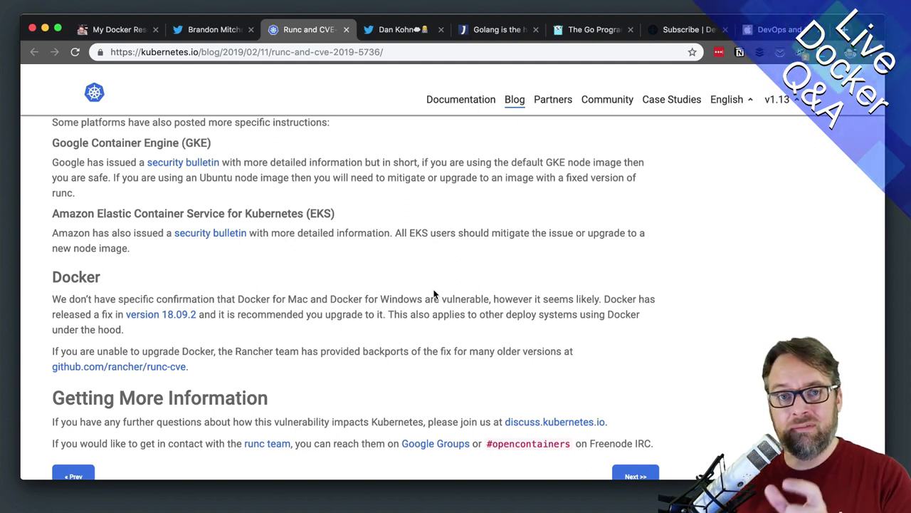
{"action": "mouse_move", "coordinate": [427, 295]}
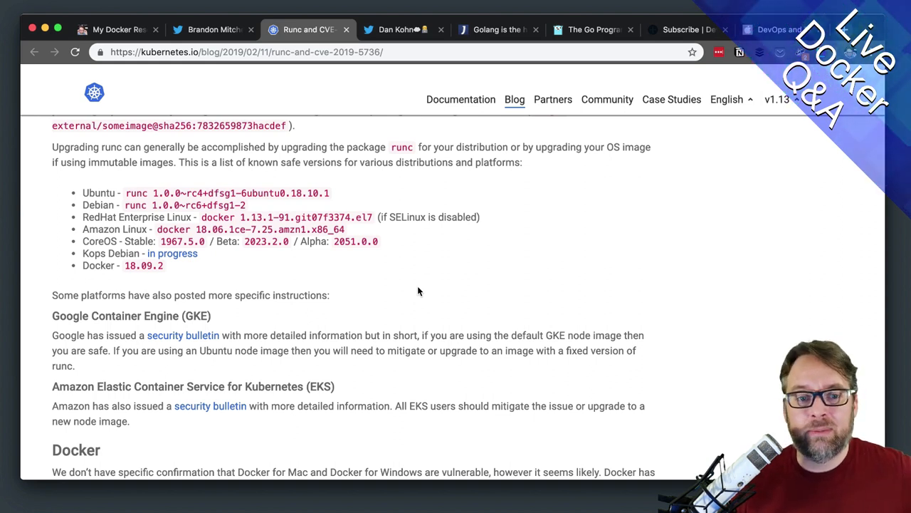
{"action": "scroll", "scroll_direction": "down", "scroll_amount": 3}
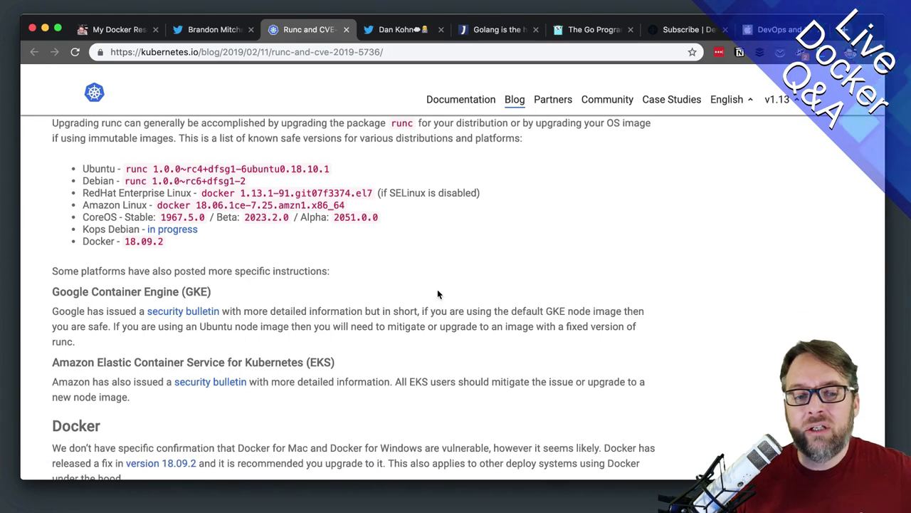
{"action": "scroll", "scroll_direction": "down", "scroll_amount": 3}
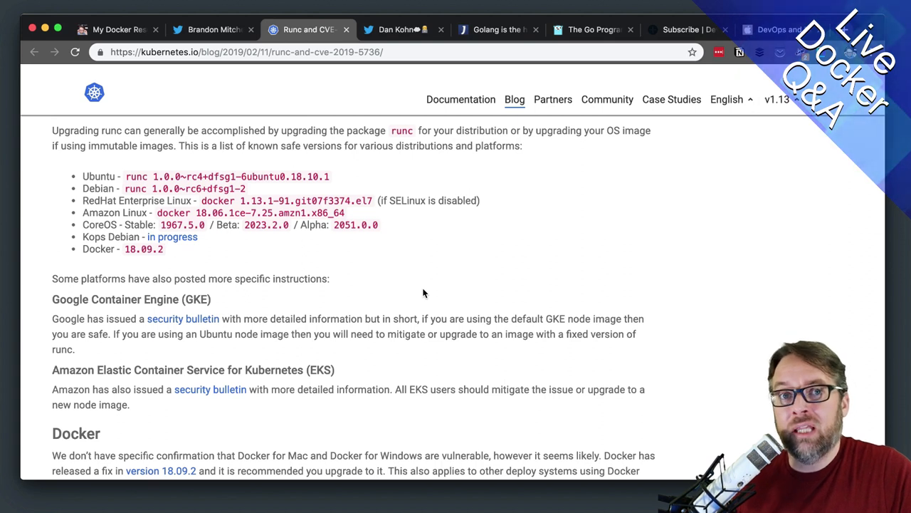
{"action": "mouse_move", "coordinate": [440, 288]}
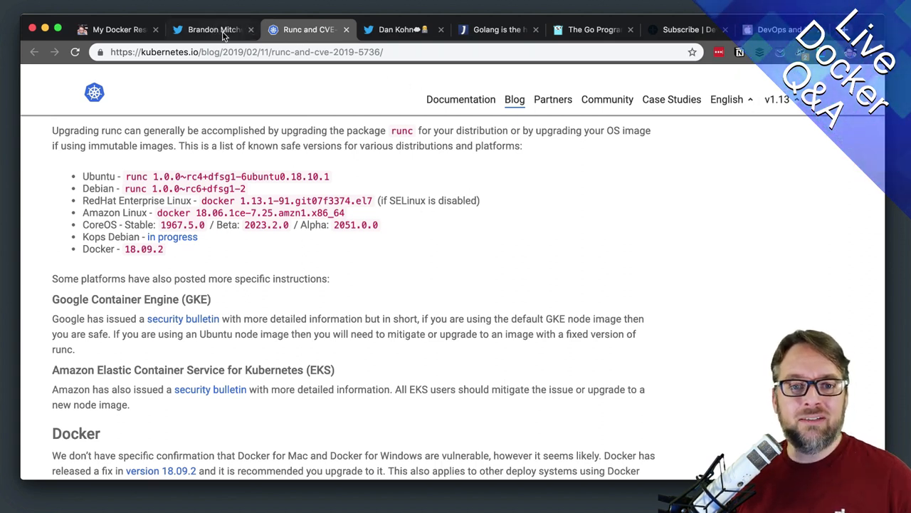
- Bring up Brandon Mitchell's tweet warning that LXC and runc are vulnerable
{"action": "left_click", "coordinate": [207, 29]}
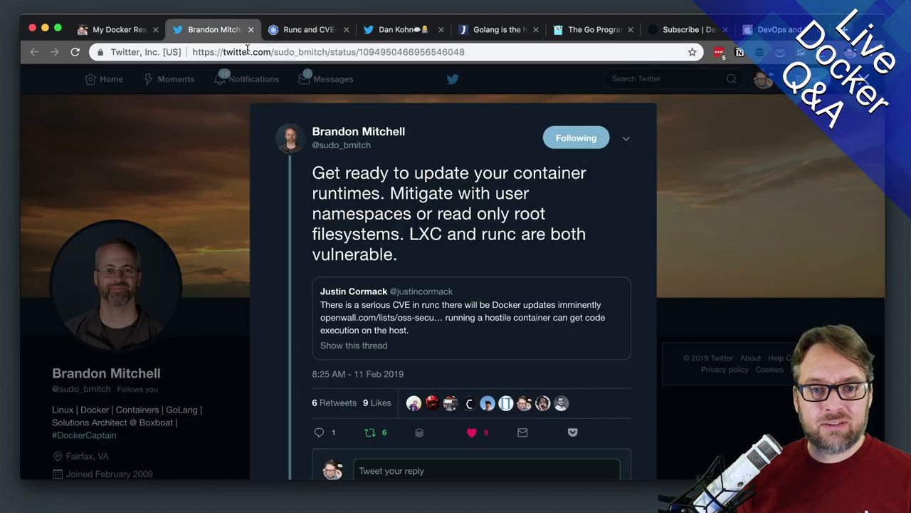
{"action": "left_click", "coordinate": [329, 51]}
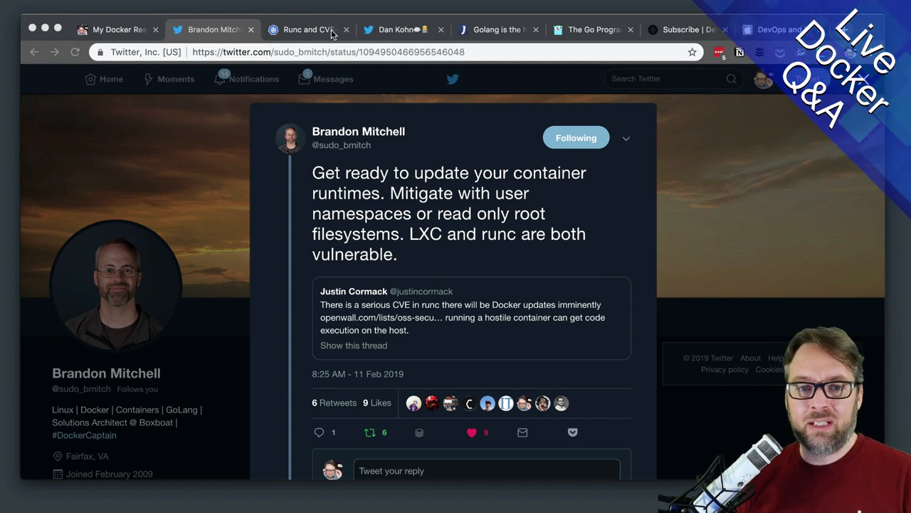
- Go back to the 'Runc and CVE' Kubernetes blog post listing safe runc versions
{"action": "left_click", "coordinate": [307, 29]}
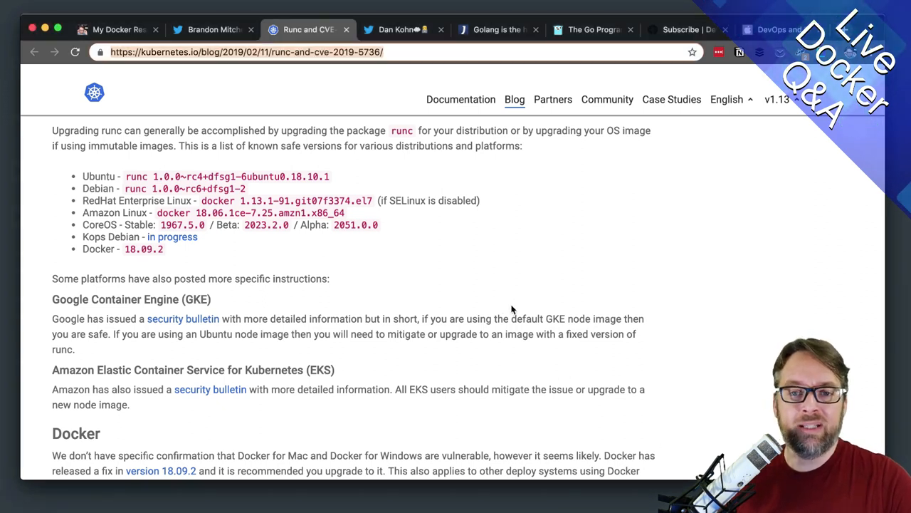
{"action": "mouse_move", "coordinate": [448, 128]}
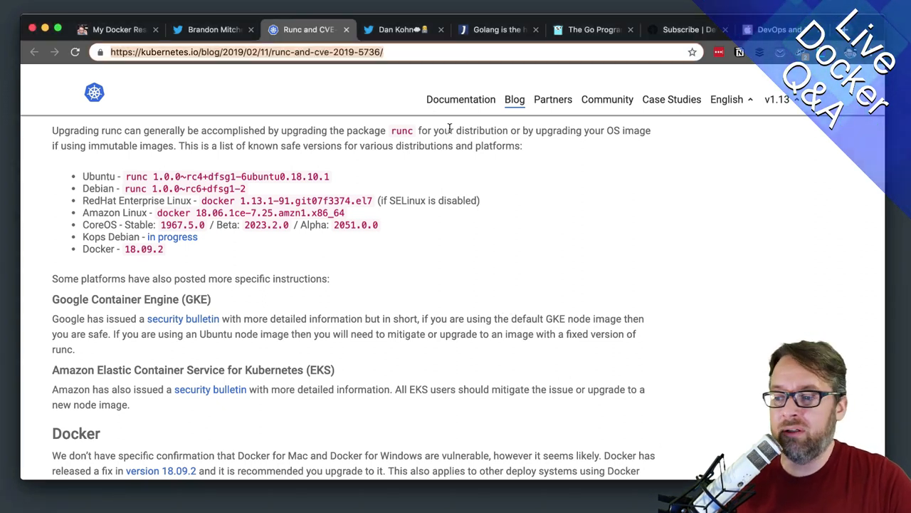